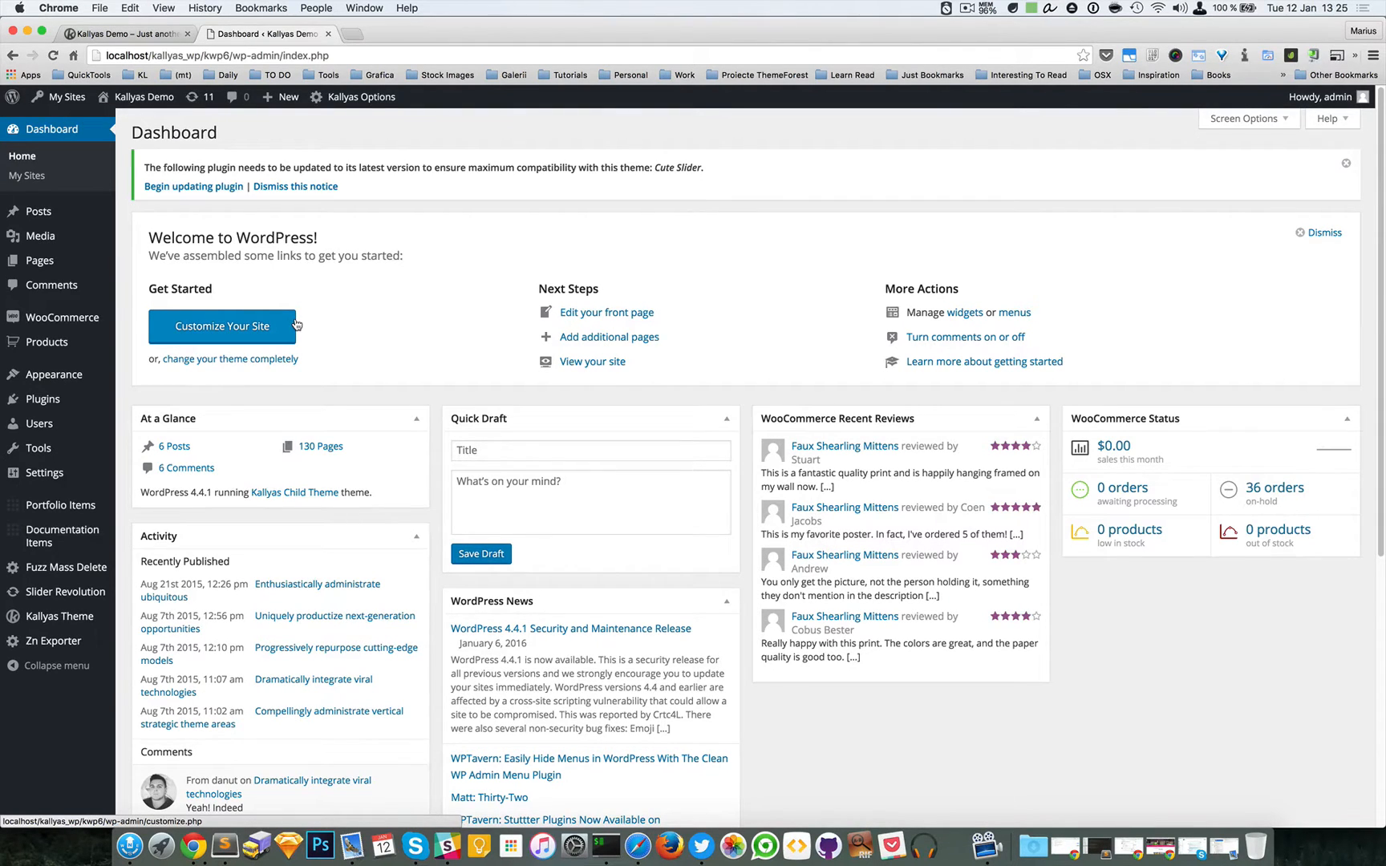
pyautogui.moveTo(61, 535)
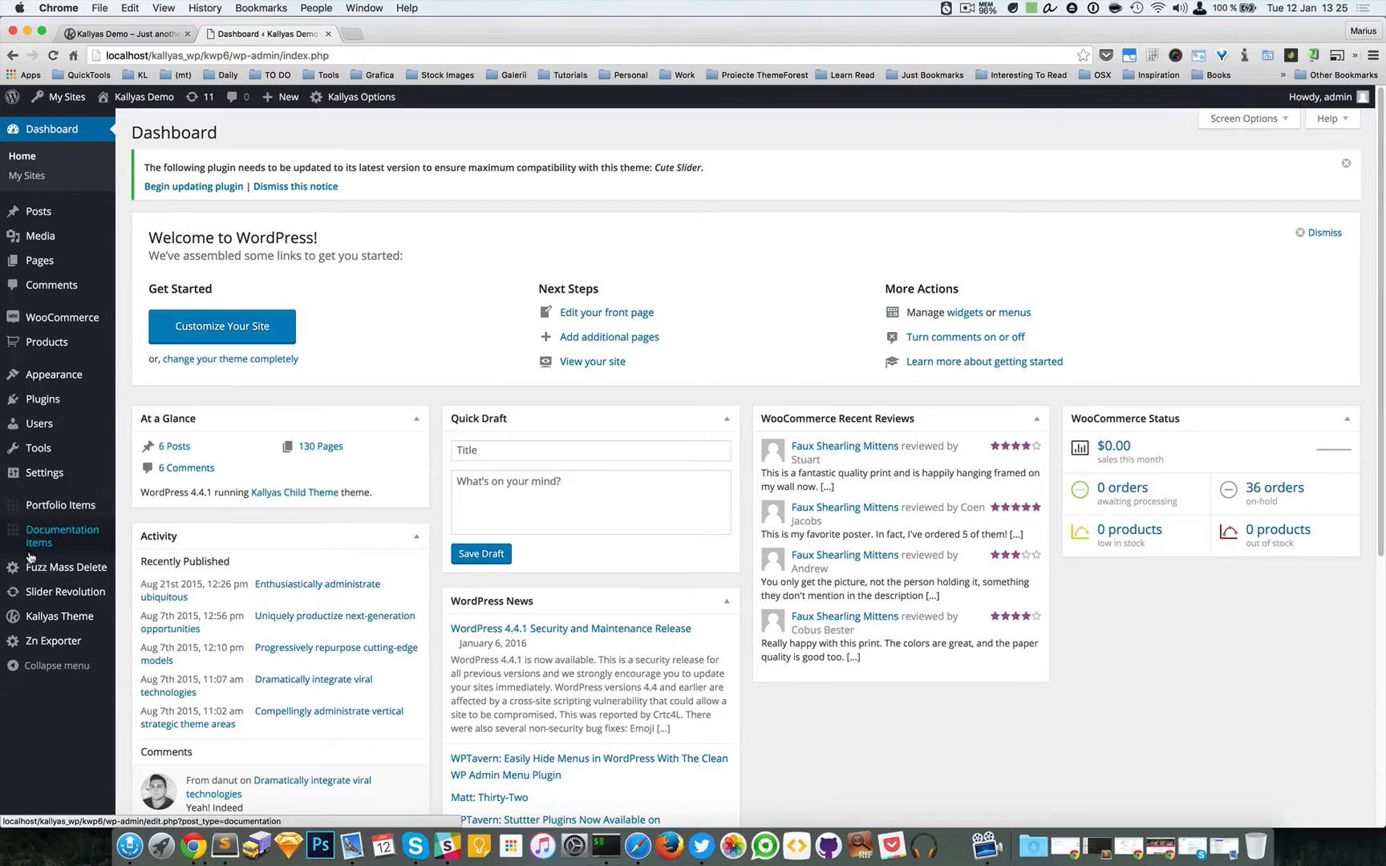
pyautogui.moveTo(362, 298)
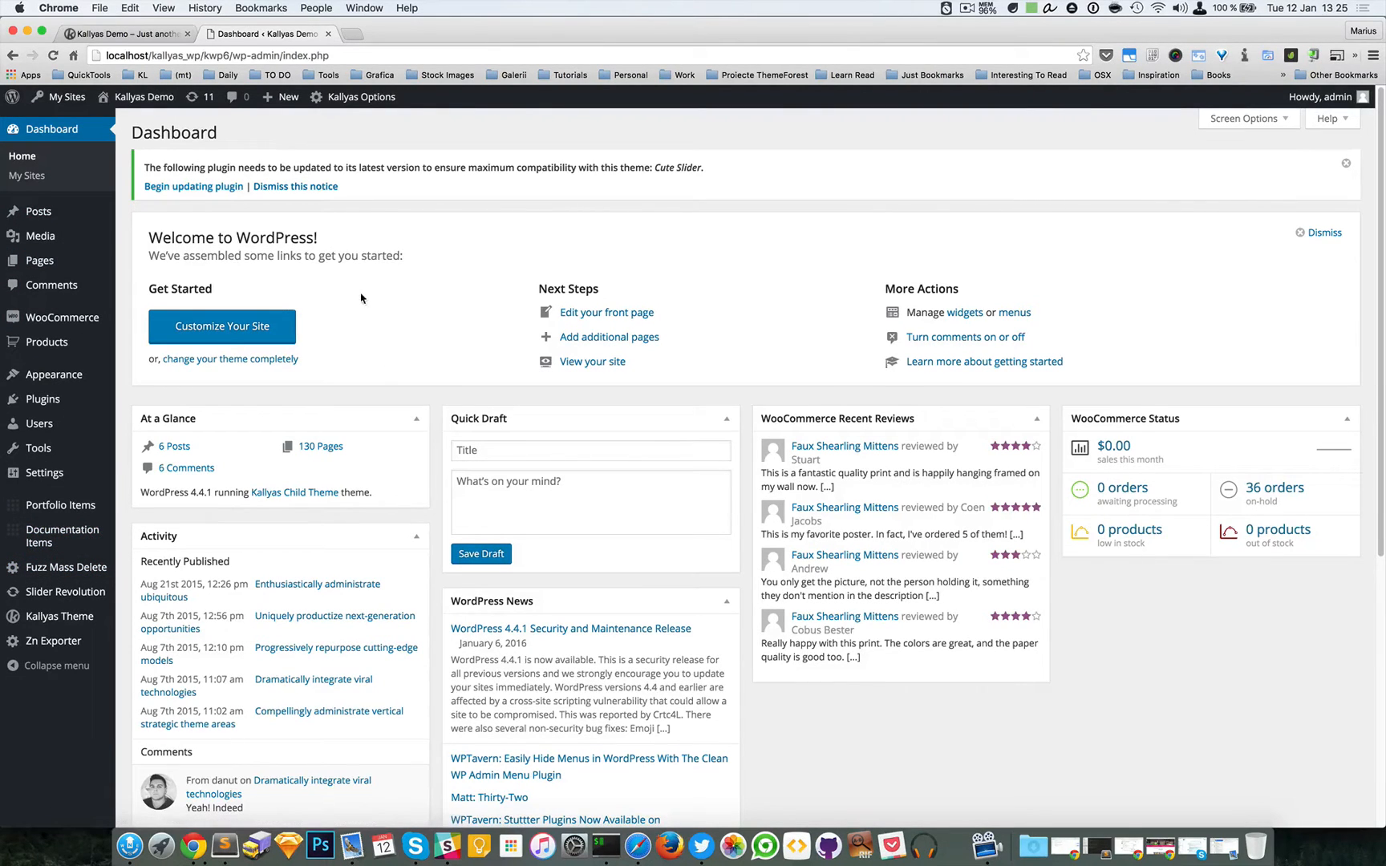
pyautogui.moveTo(454, 272)
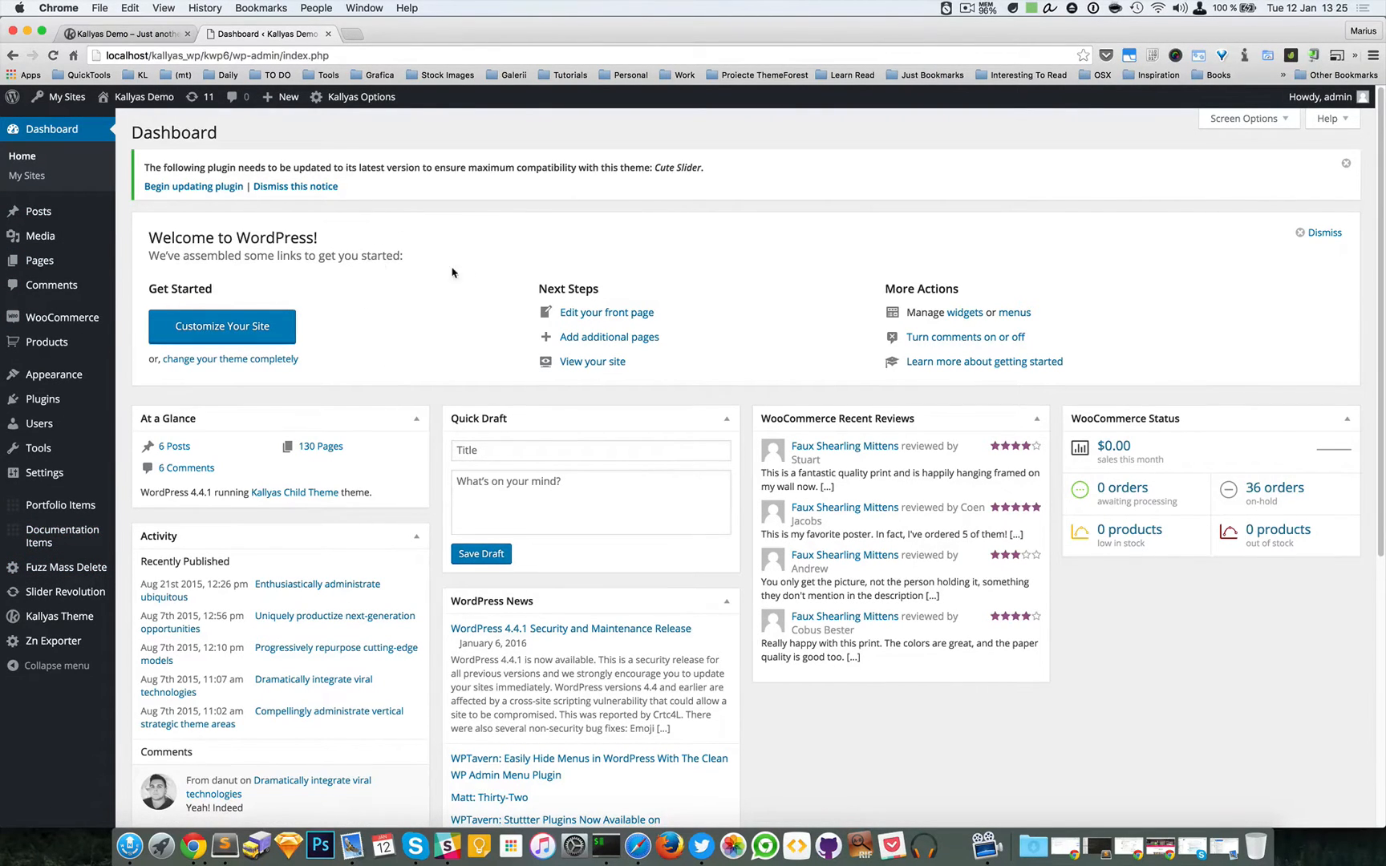
pyautogui.moveTo(77, 618)
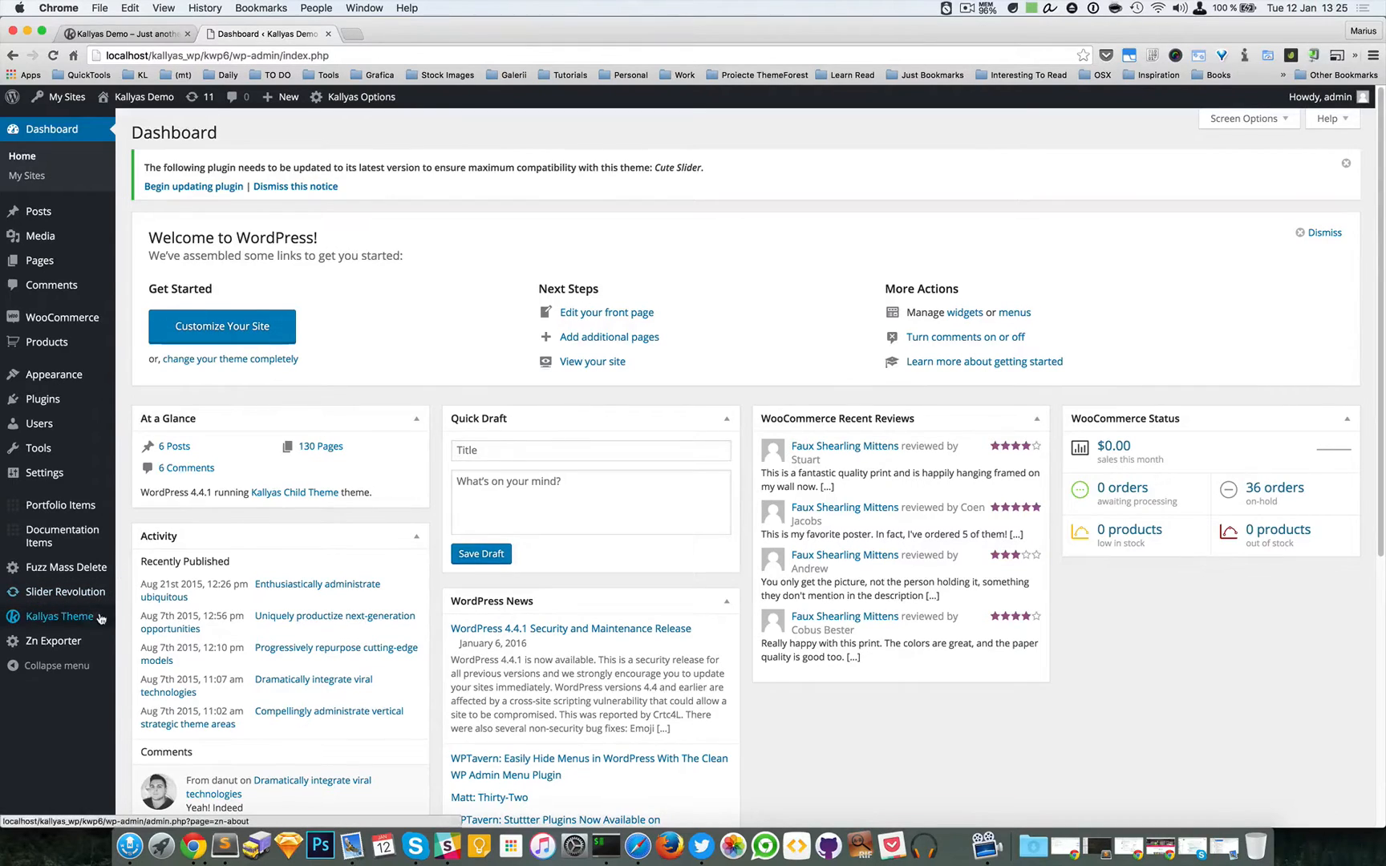
# Open the Kallyas Theme Dashboard page from the admin sidebar submenu
pyautogui.click(58, 616)
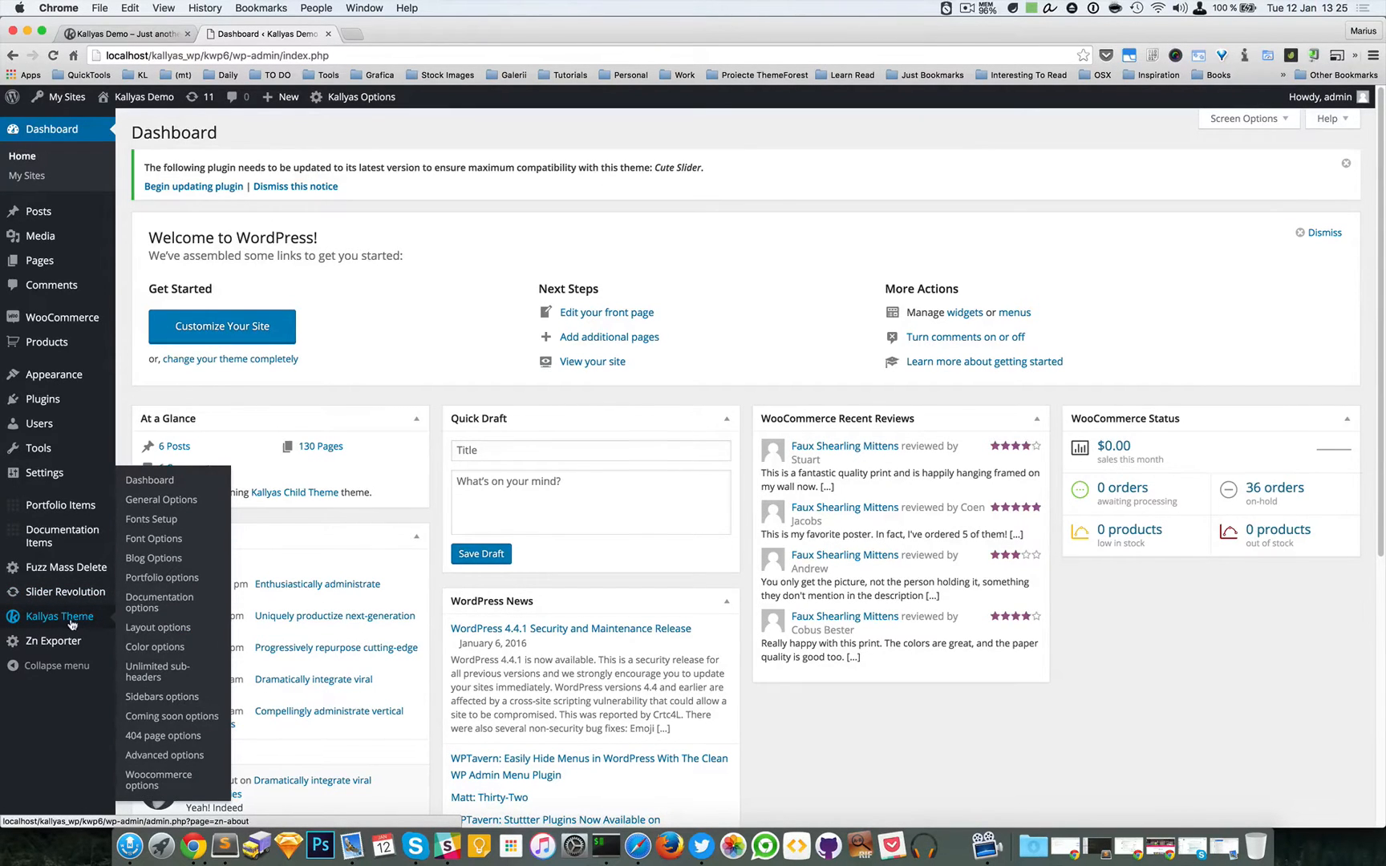
pyautogui.click(149, 480)
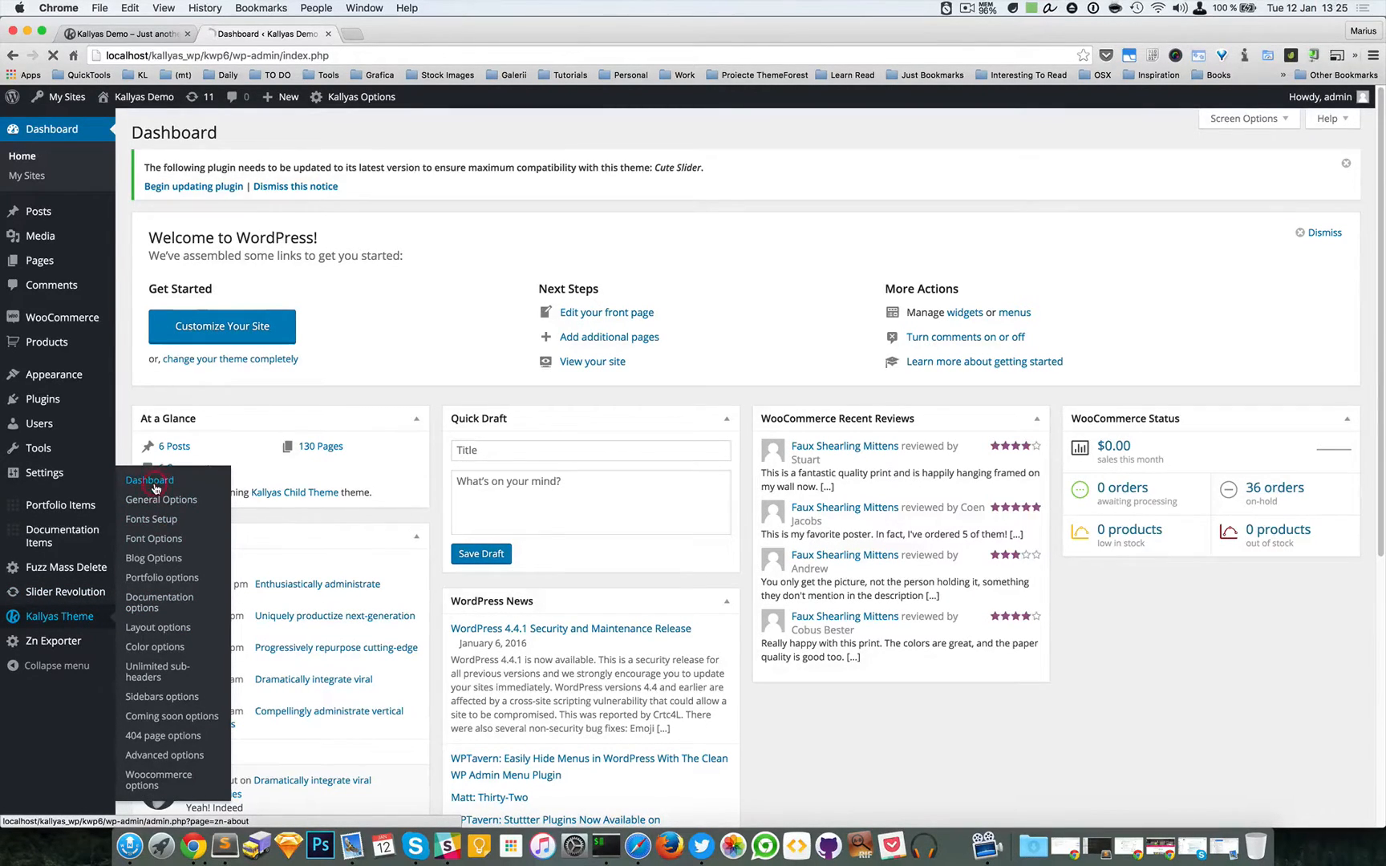
pyautogui.click(149, 481)
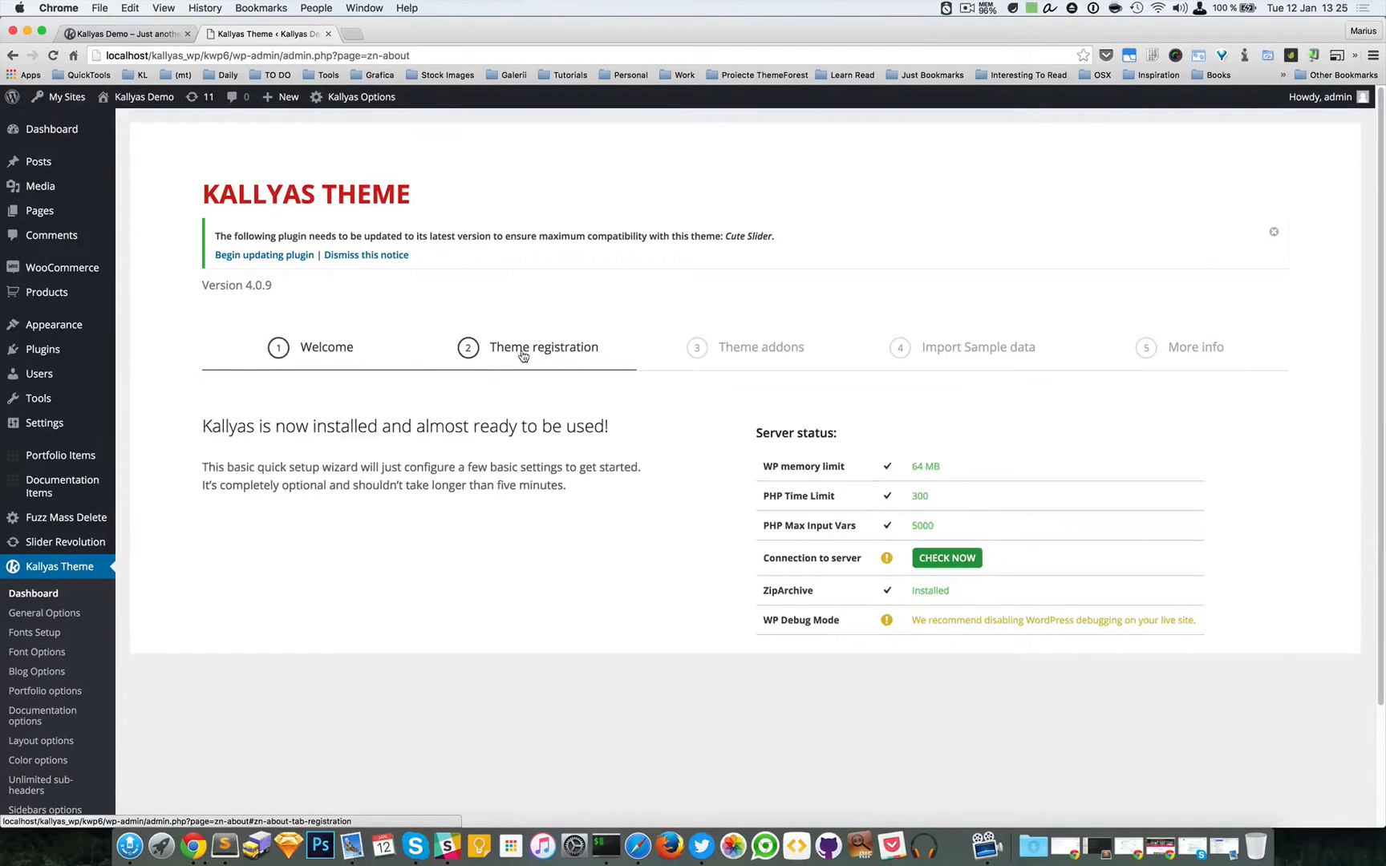
# Switch to the Theme registration tab and focus the ThemeForest username field
pyautogui.click(543, 347)
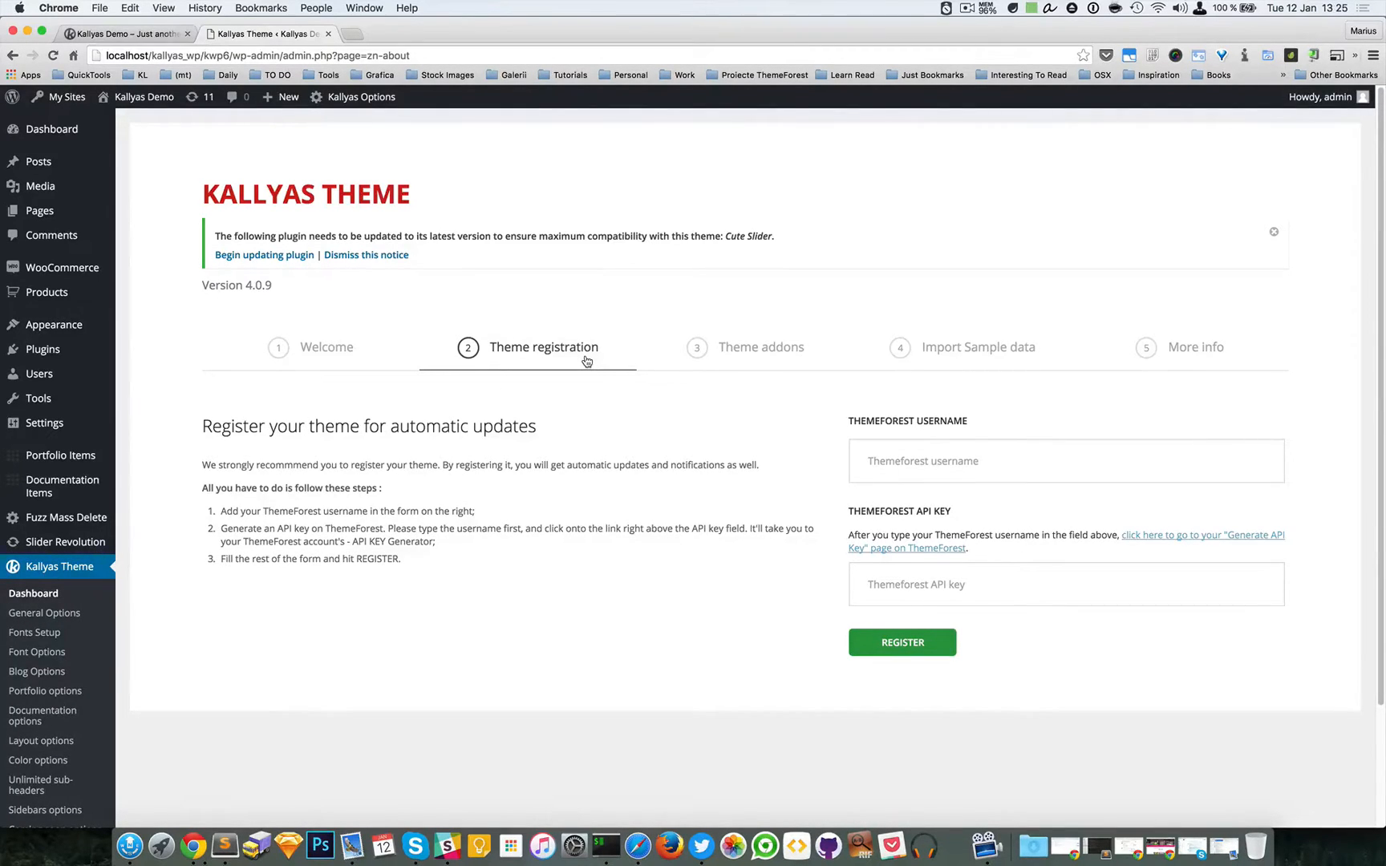
pyautogui.moveTo(625, 420)
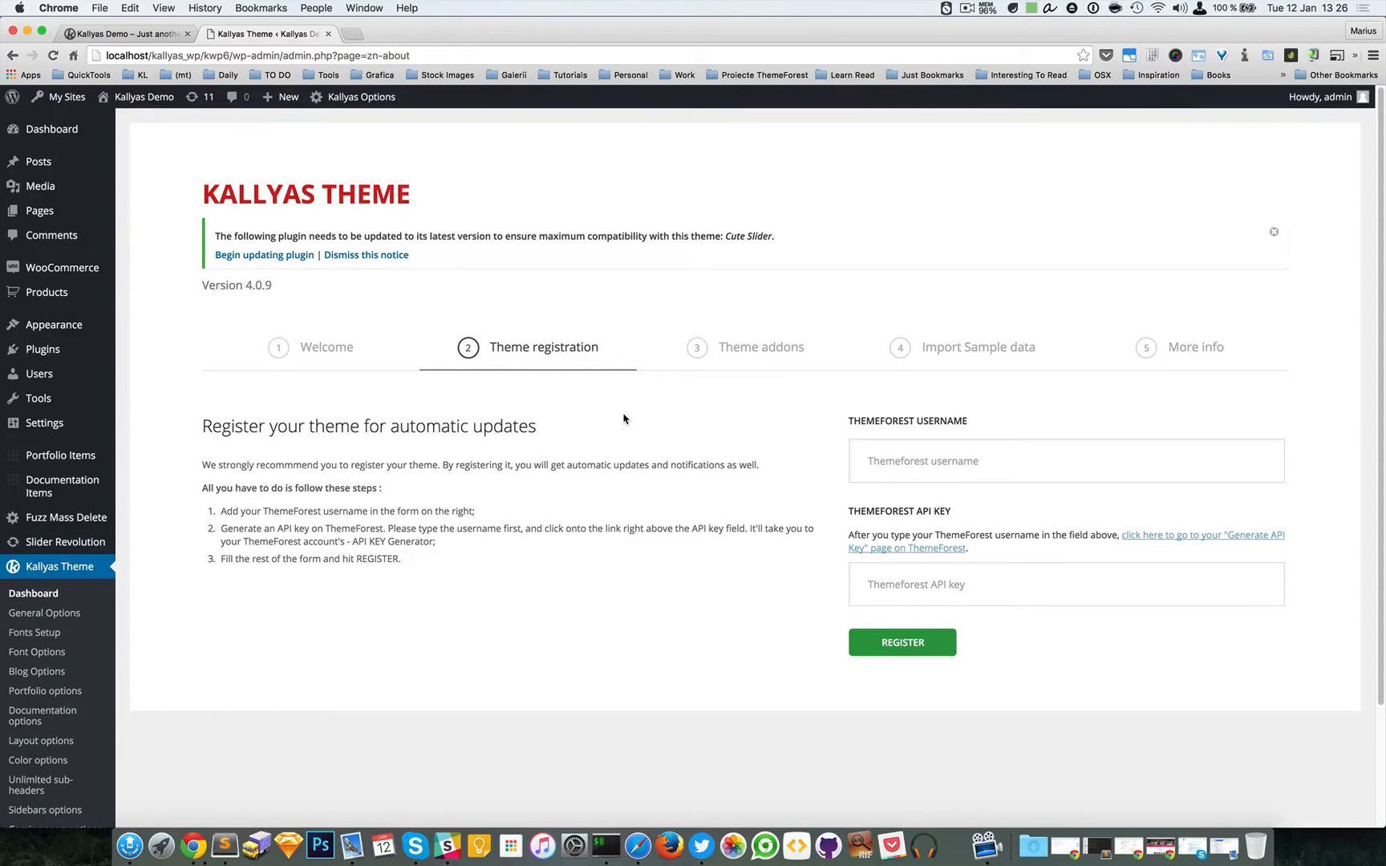
pyautogui.moveTo(526, 460)
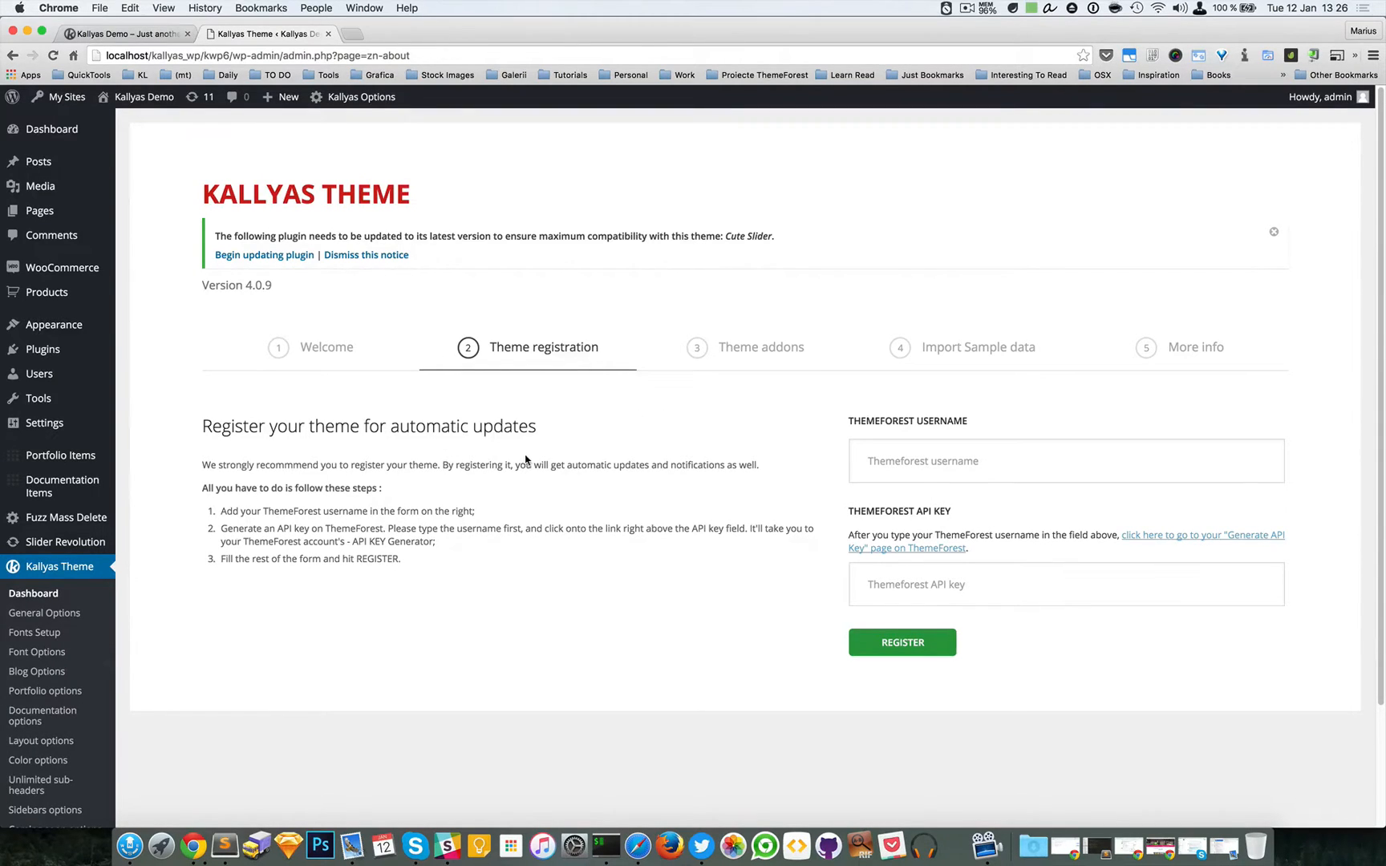
pyautogui.moveTo(533, 466)
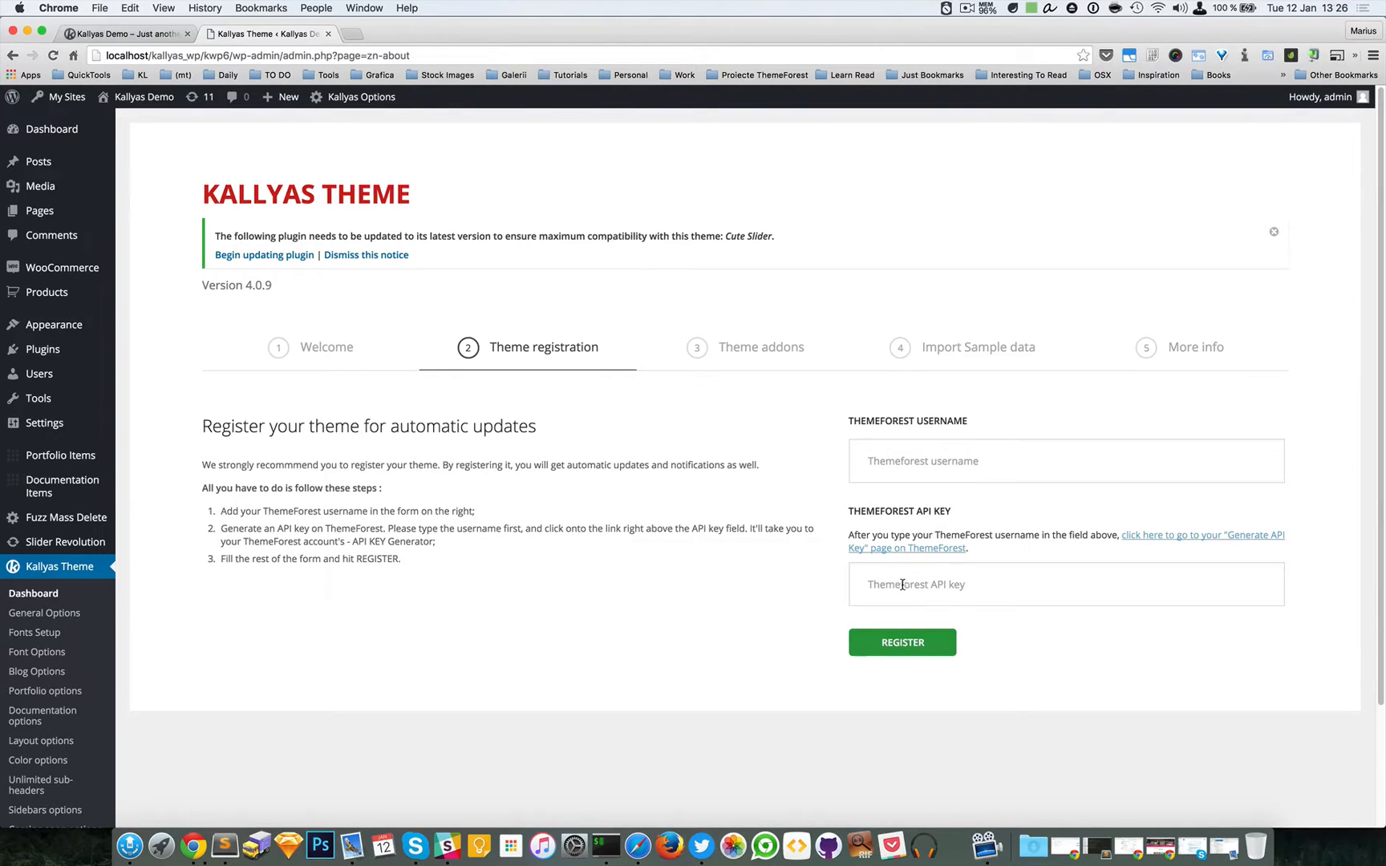
pyautogui.moveTo(941, 584)
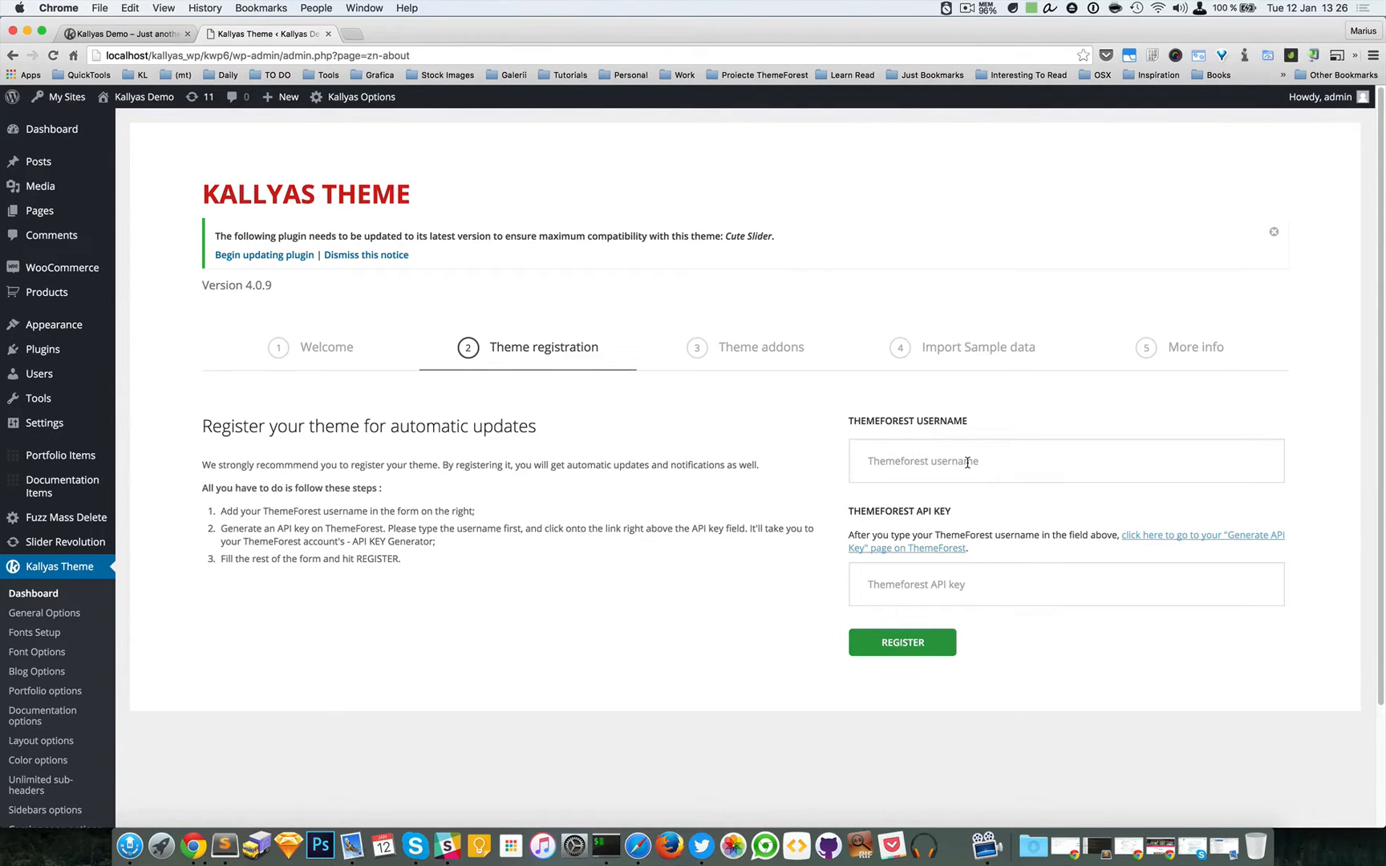
pyautogui.click(964, 461)
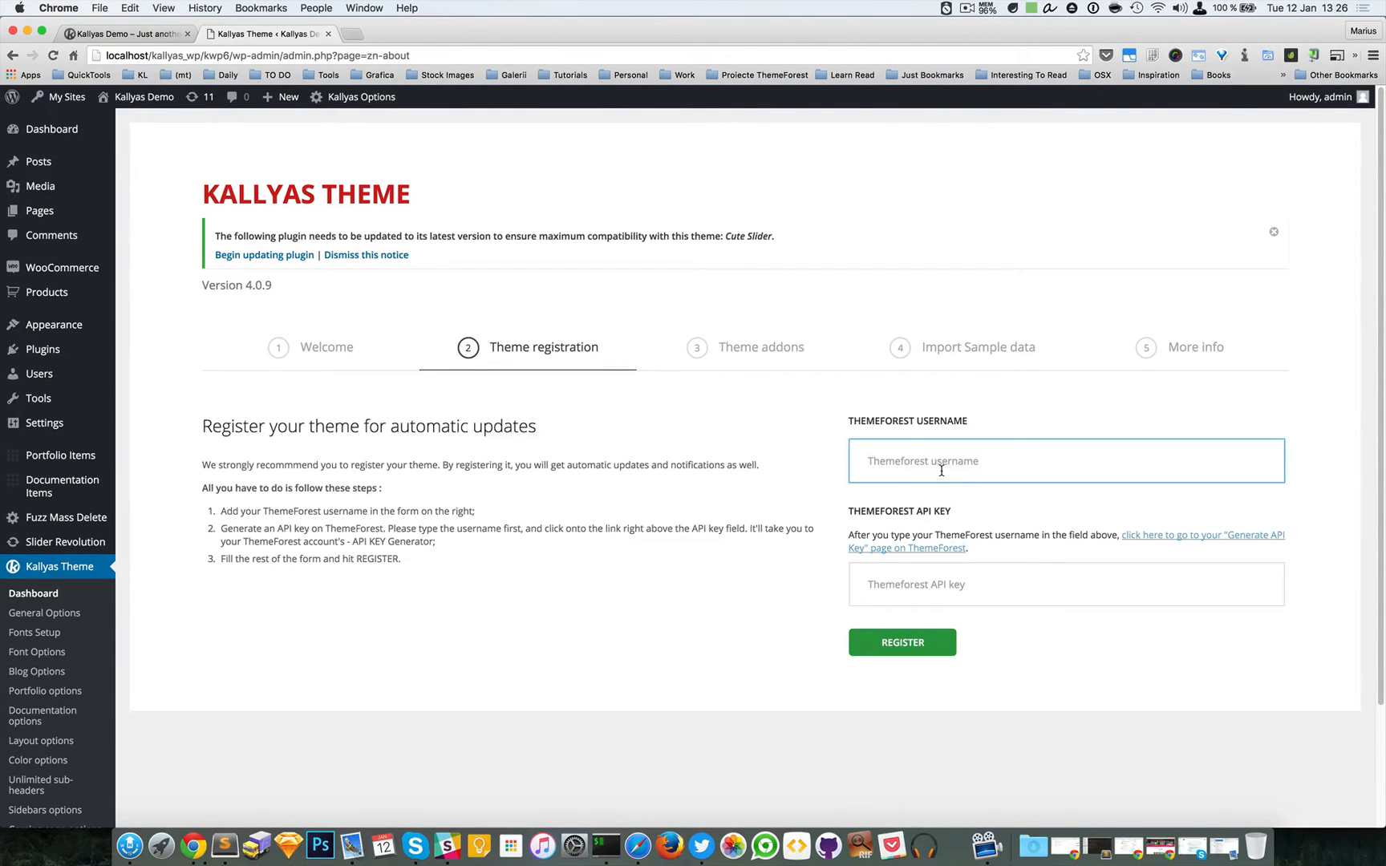
# Enter 'hogash' as the ThemeForest username
pyautogui.write('hogash')
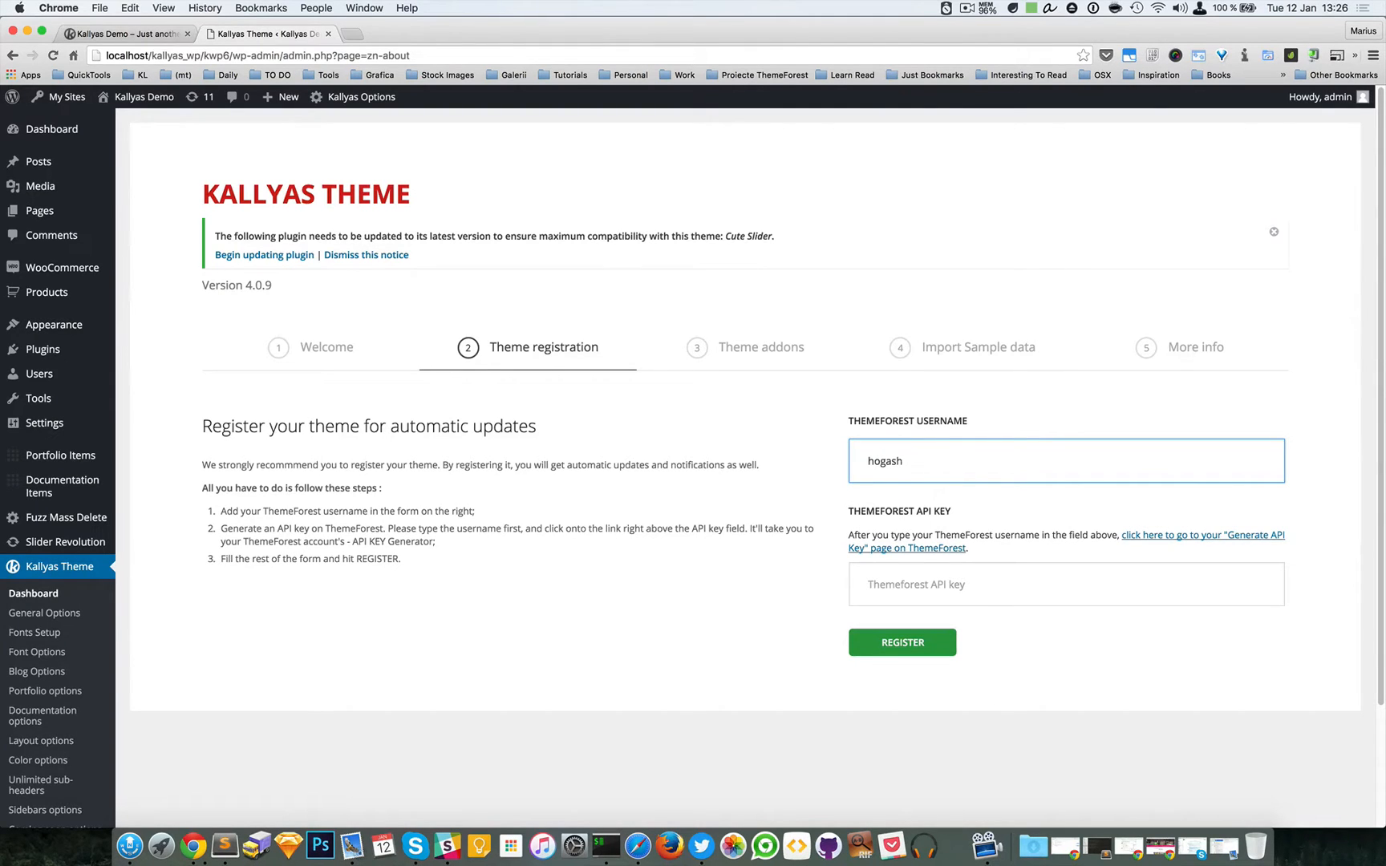
pyautogui.moveTo(1186, 545)
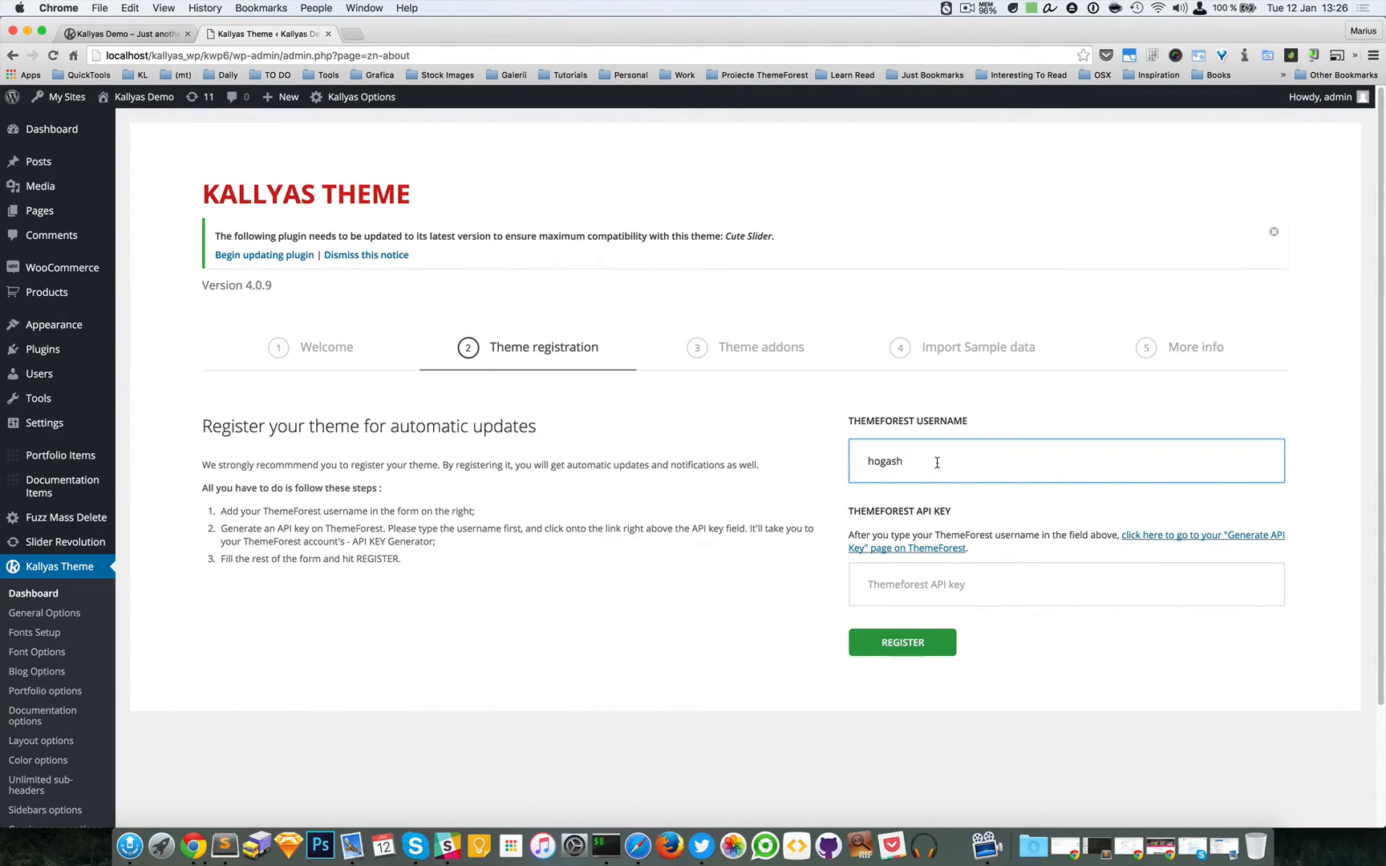
pyautogui.moveTo(1162, 530)
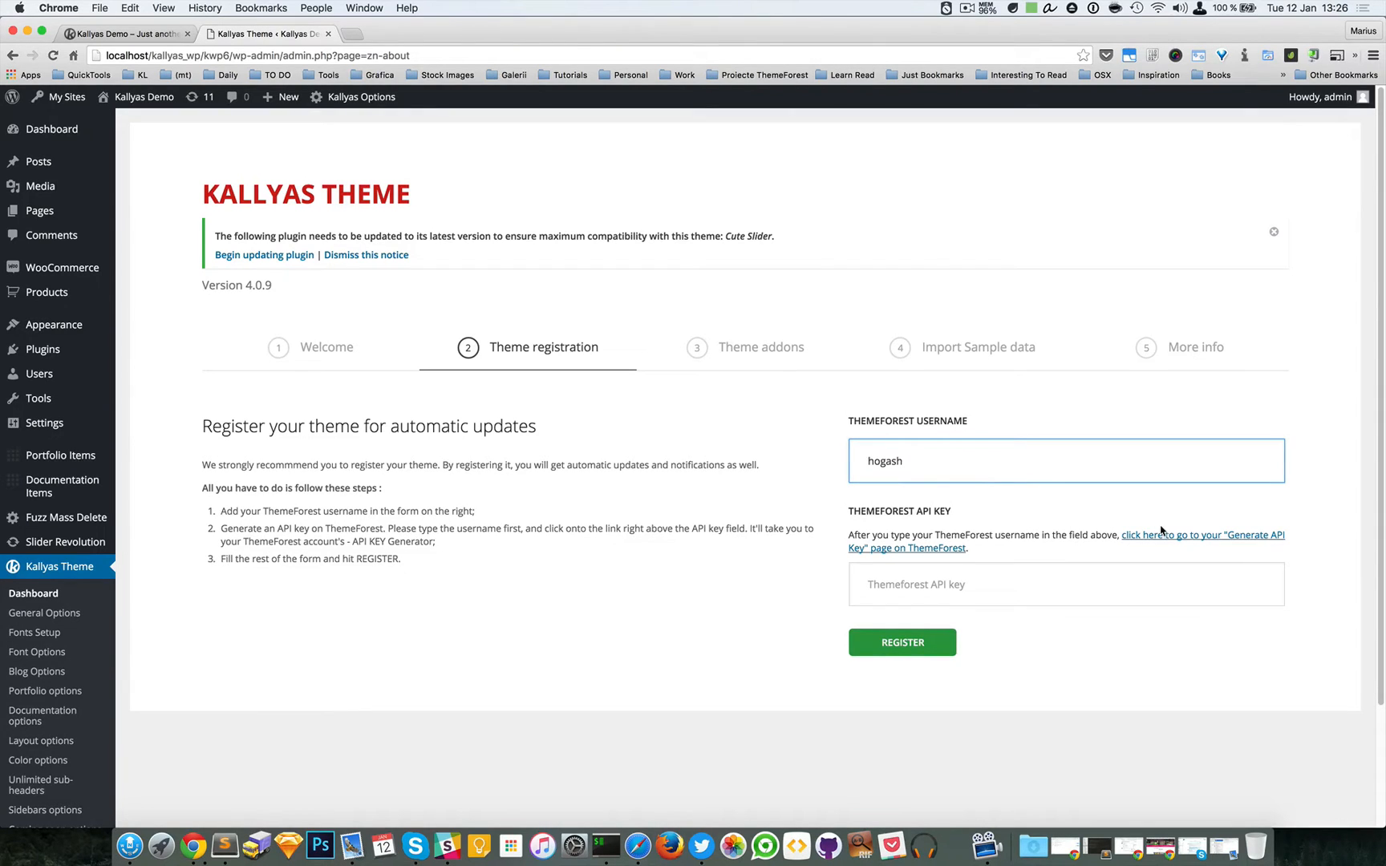
pyautogui.moveTo(1166, 538)
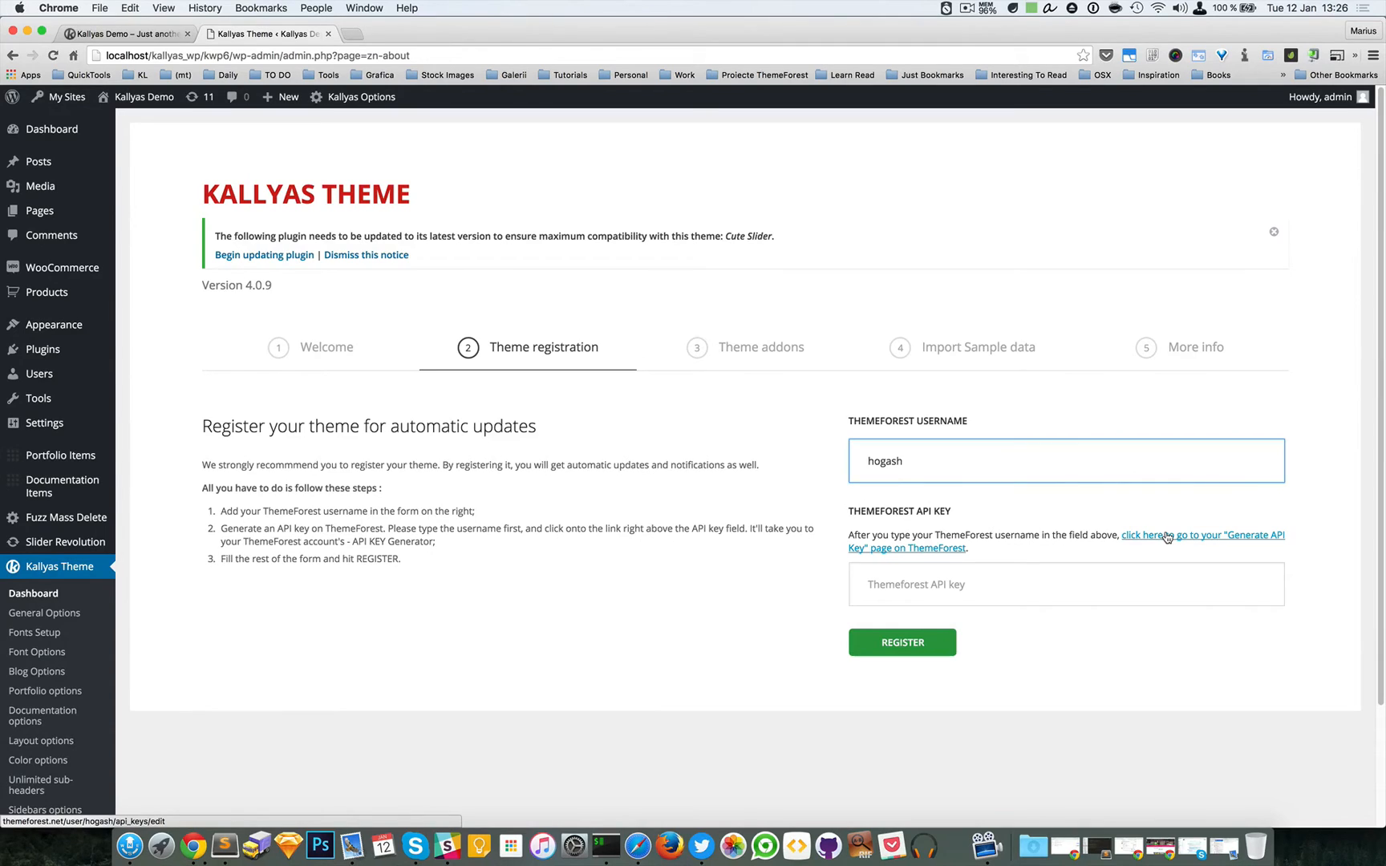
# Focus the ThemeForest API key field, leaving it blank for entry
pyautogui.click(959, 584)
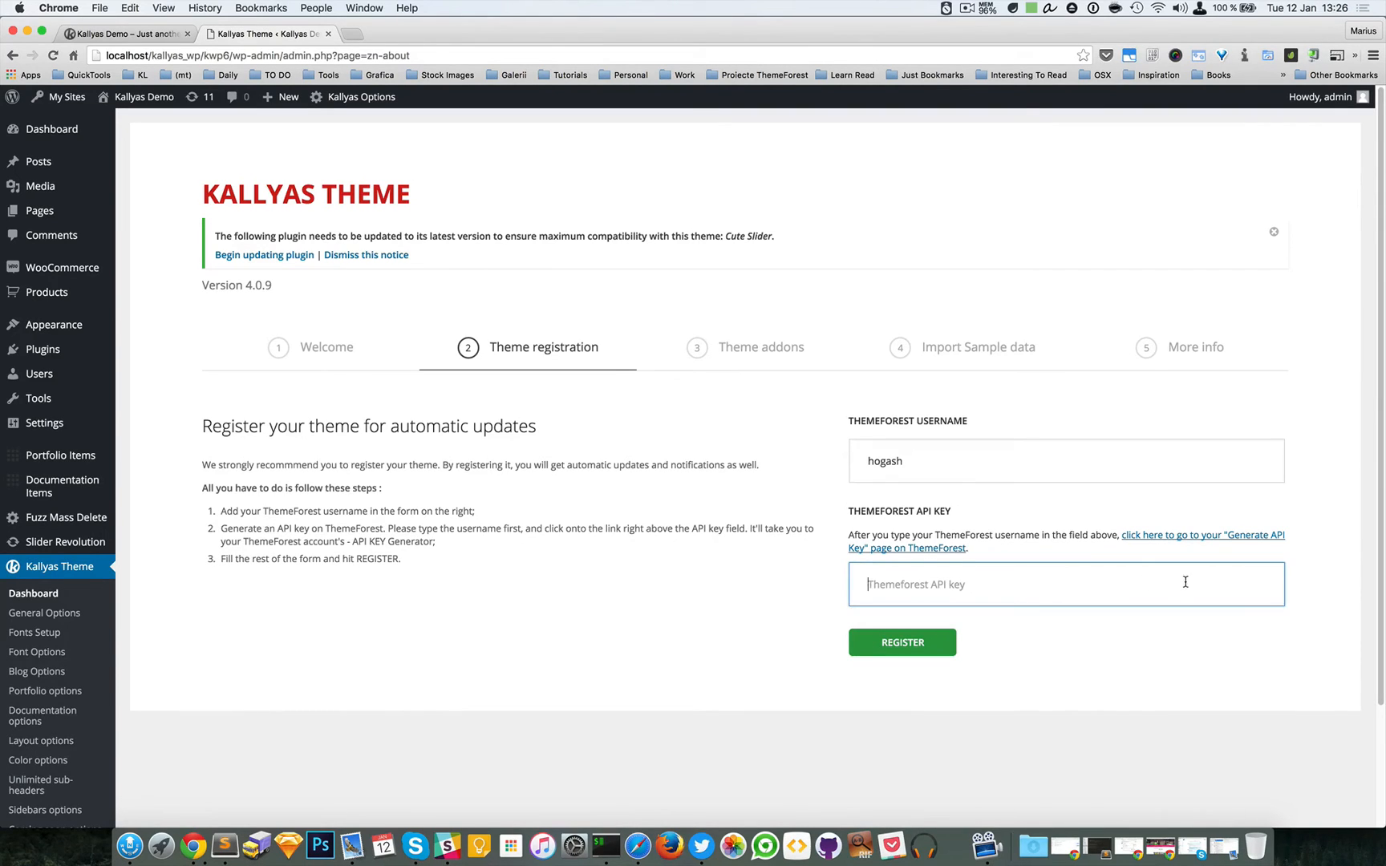
pyautogui.moveTo(967, 591)
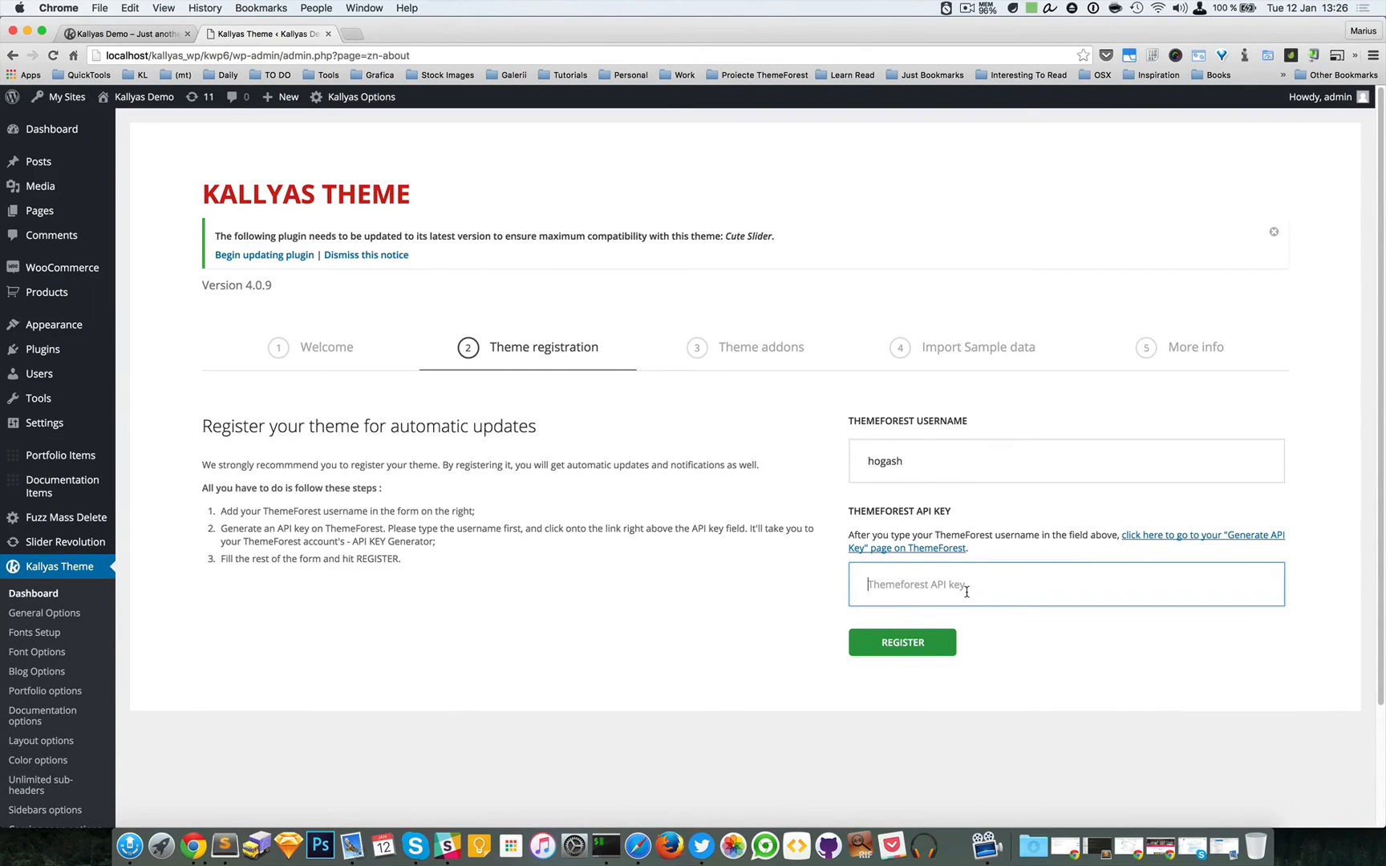